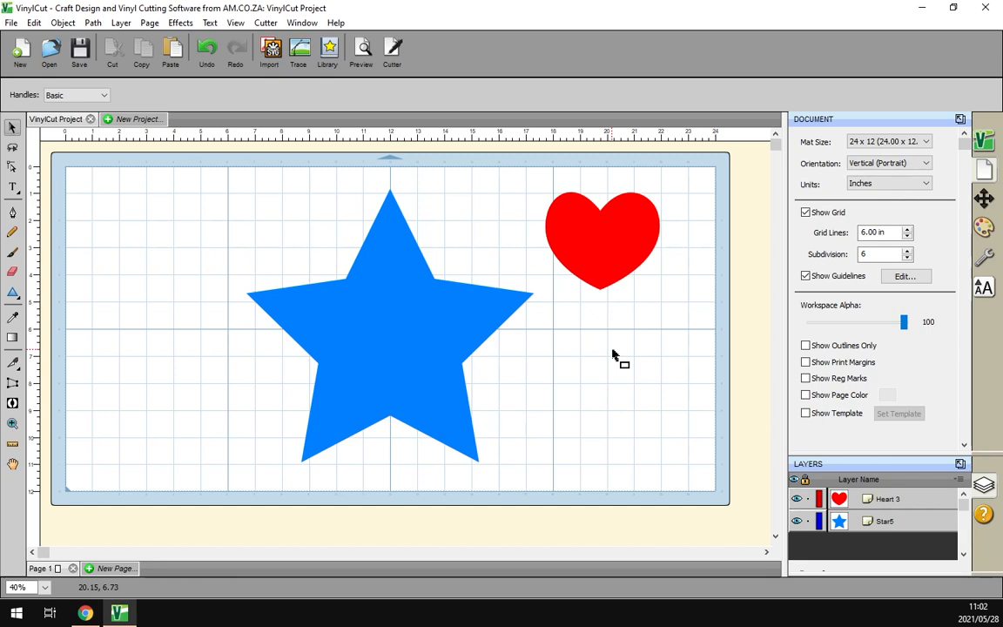
mouse_move(681, 351)
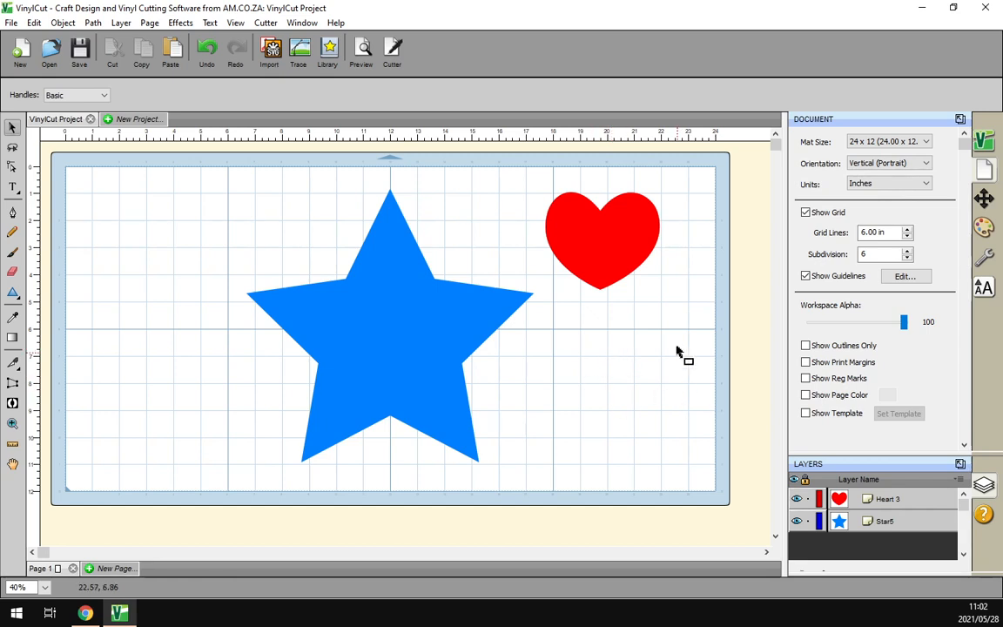
mouse_move(605, 399)
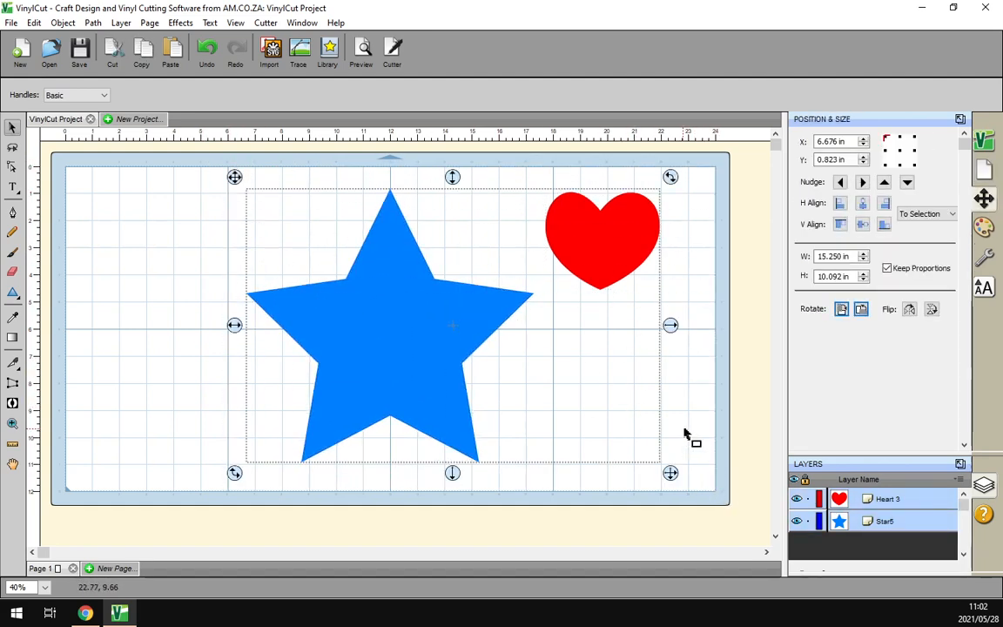
- Deselect all, centre the red heart on the blue star, then select both shapes together
left_click(623, 361)
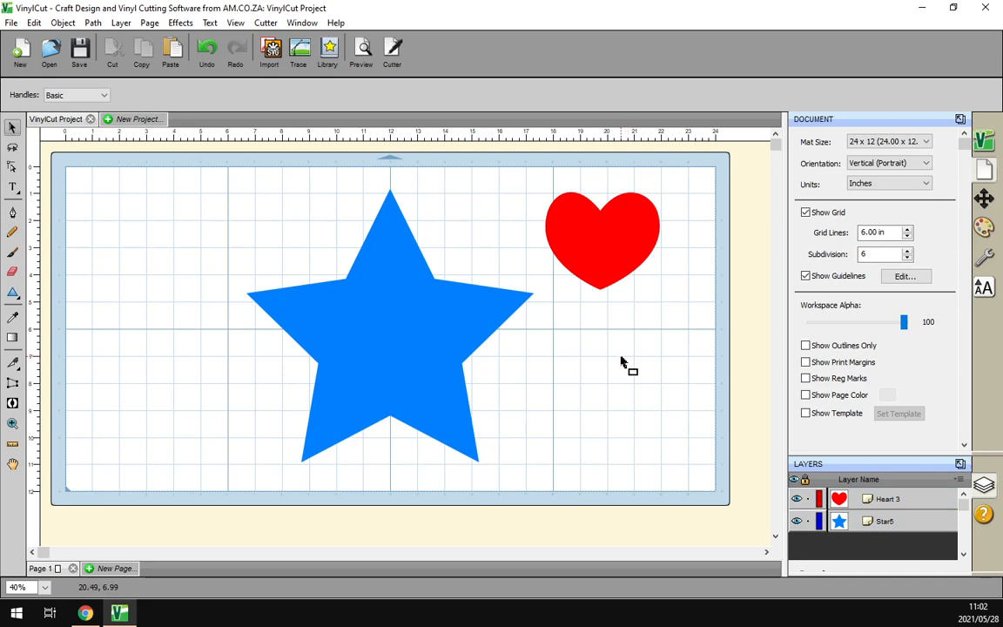
mouse_move(590, 305)
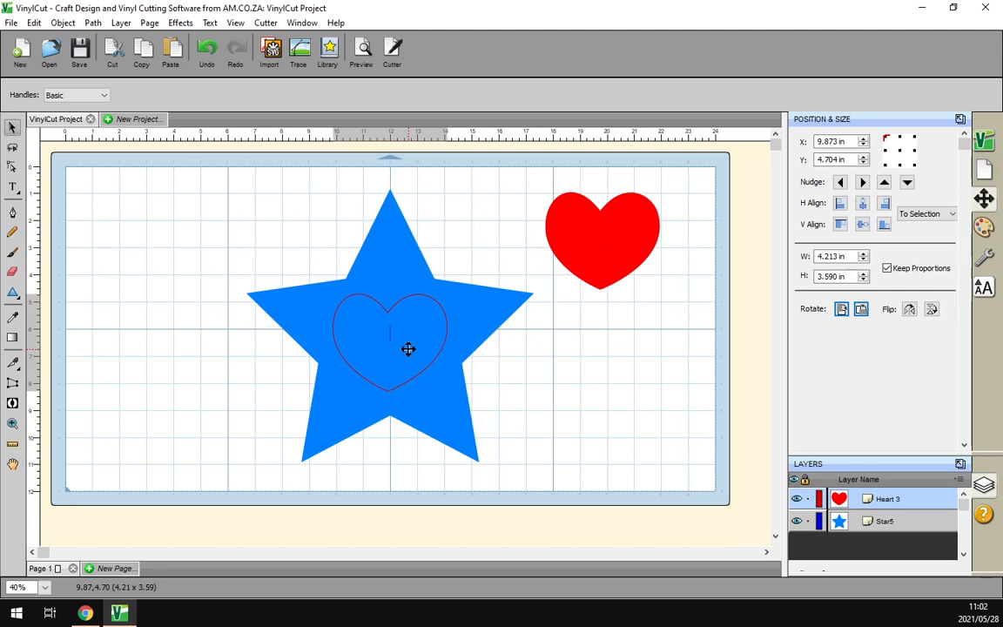
left_click_drag(602, 235, 395, 341)
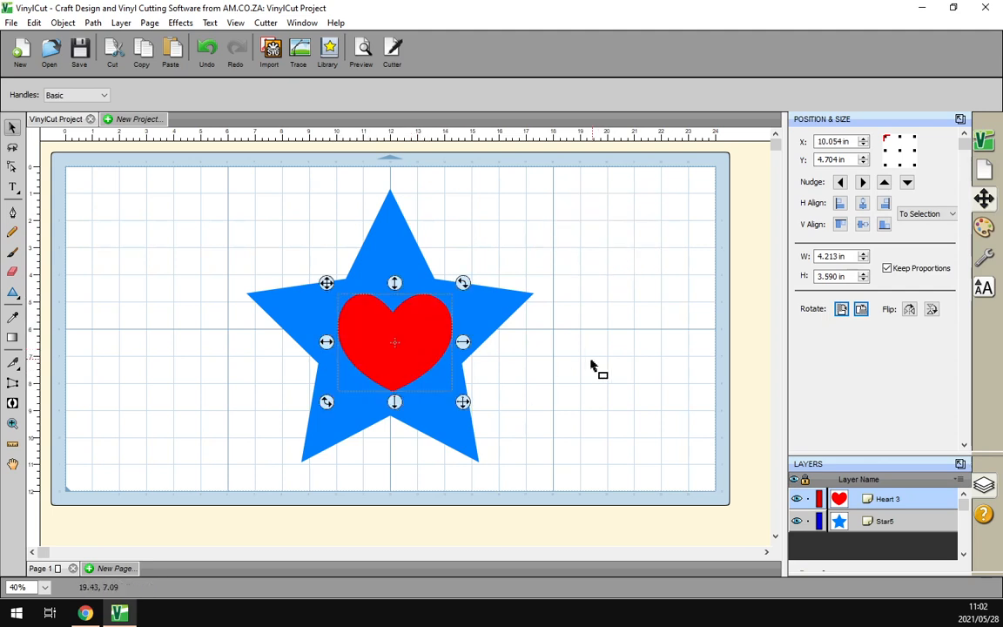
mouse_move(422, 338)
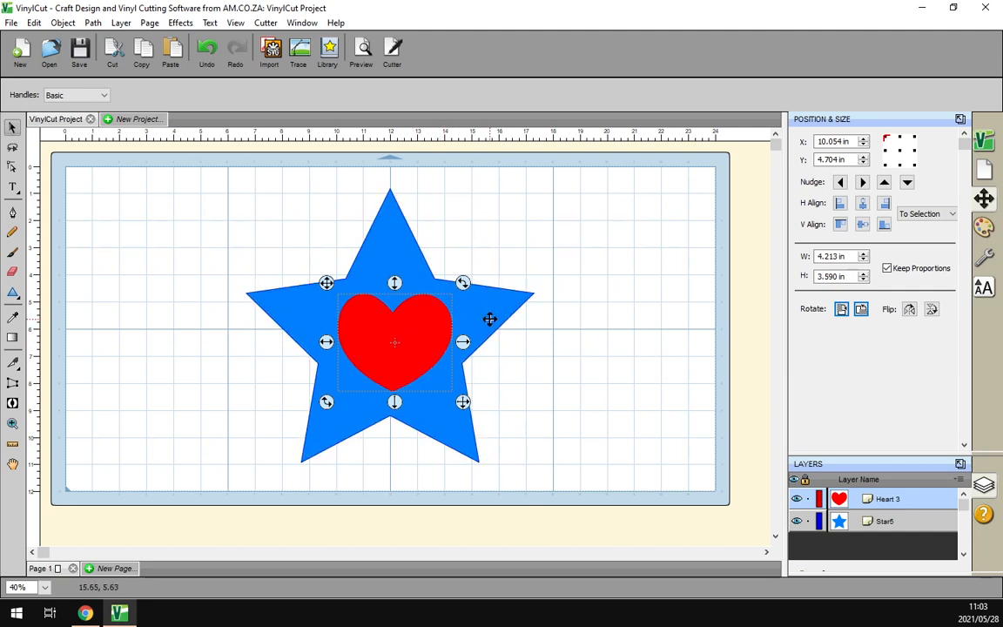
mouse_move(560, 400)
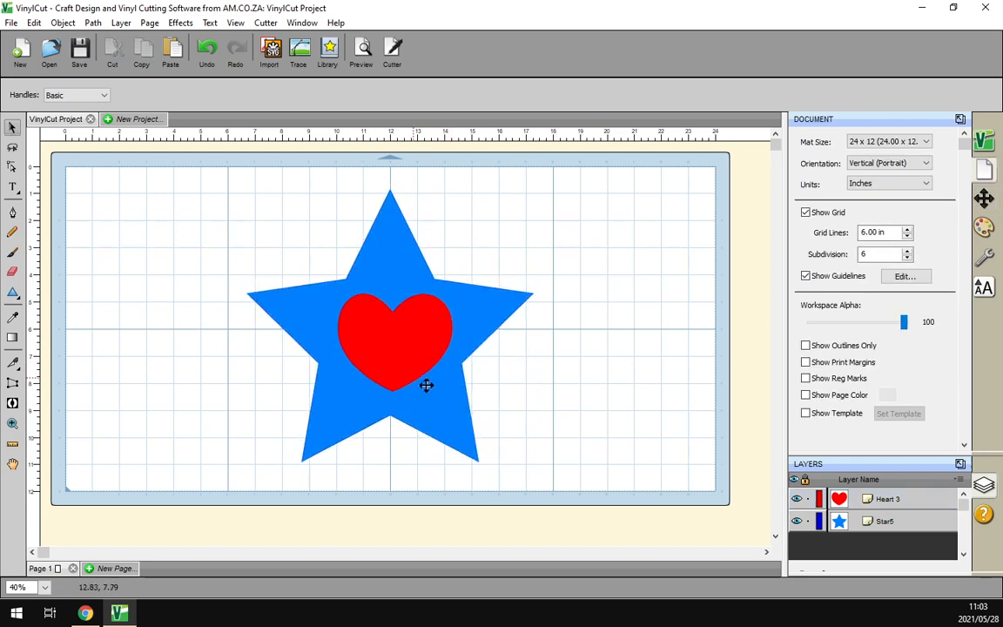
left_click_drag(196, 207, 610, 488)
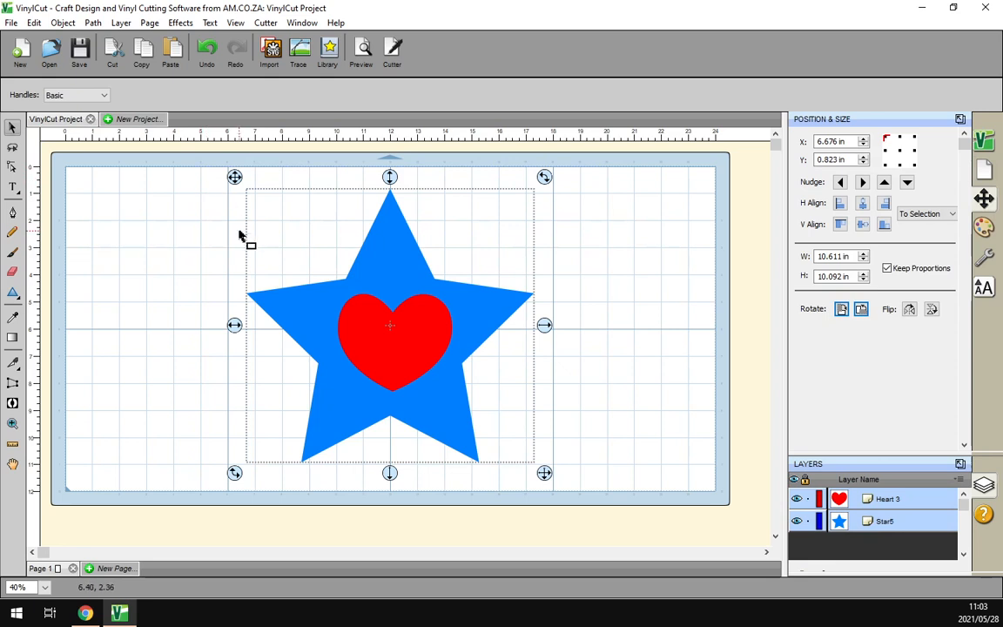
mouse_move(93, 22)
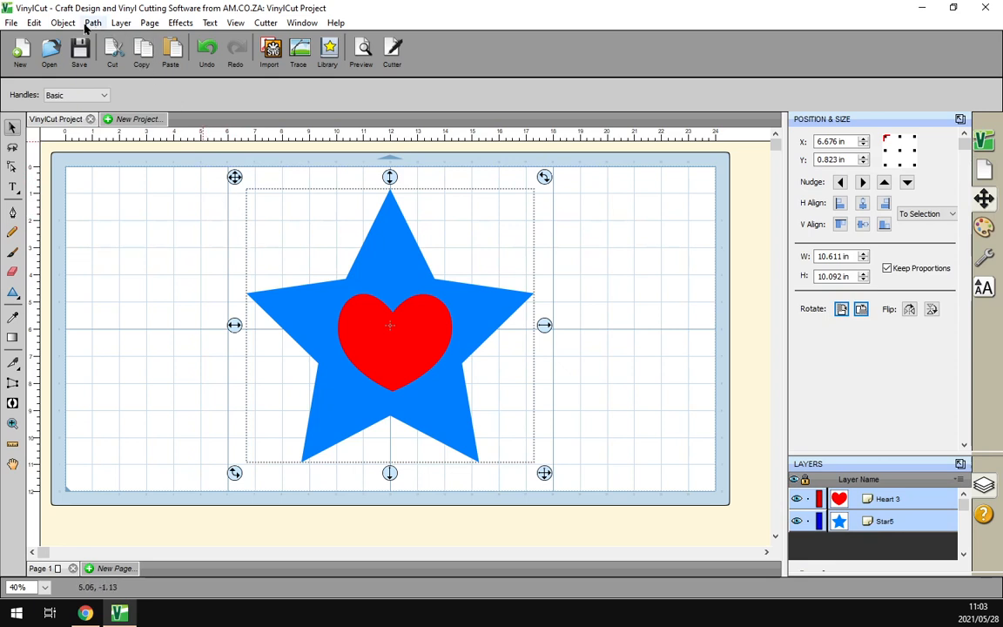
- Bring up the object actions menu for the selected star and heart
left_click(92, 21)
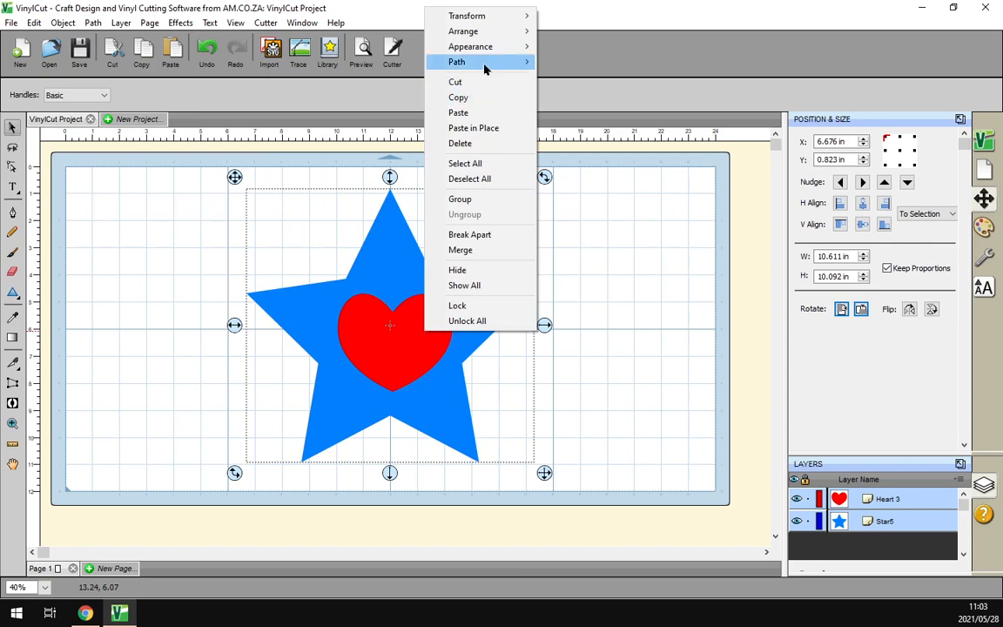
- Exclude the heart from the star into a single shape, then switch to the Chrome browser
left_click(459, 250)
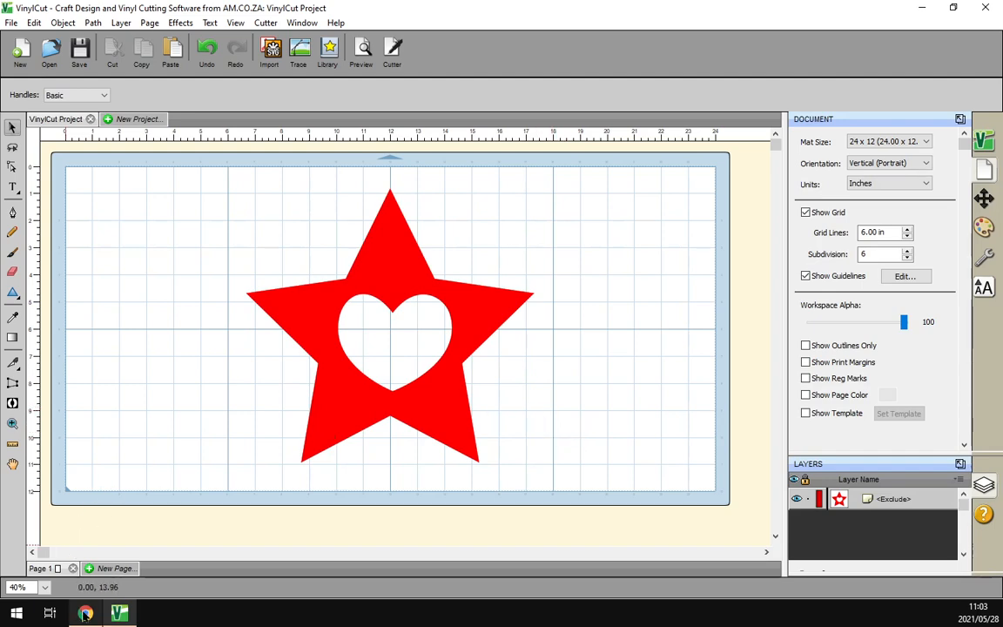
left_click(84, 612)
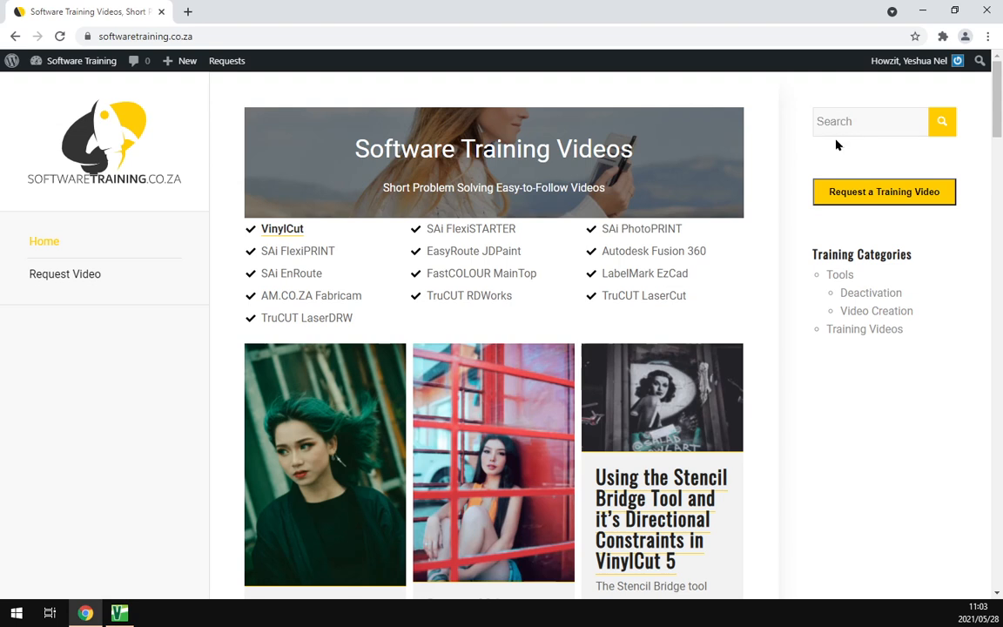
mouse_move(851, 153)
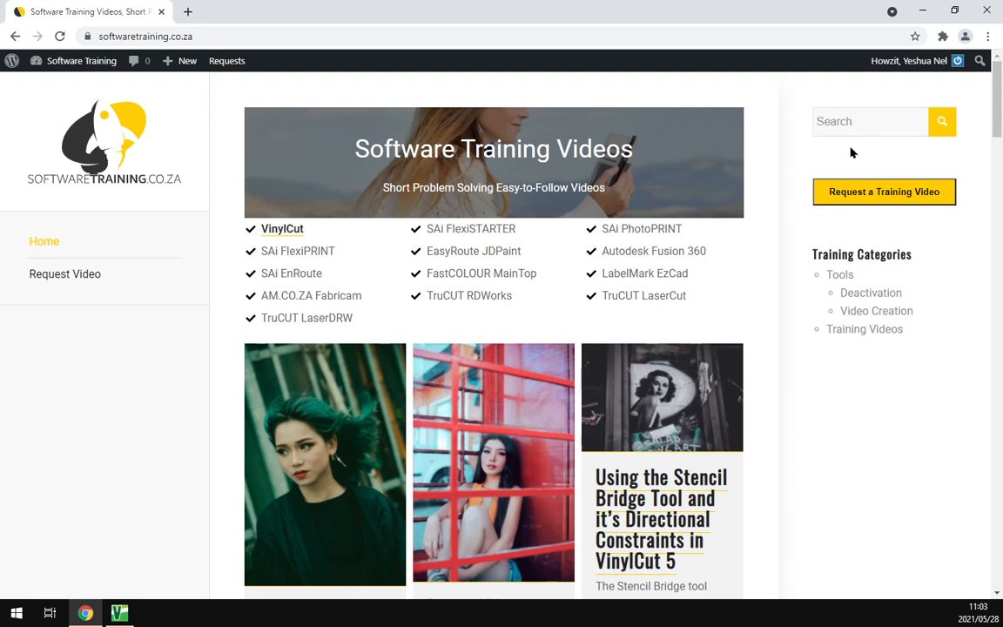
mouse_move(827, 207)
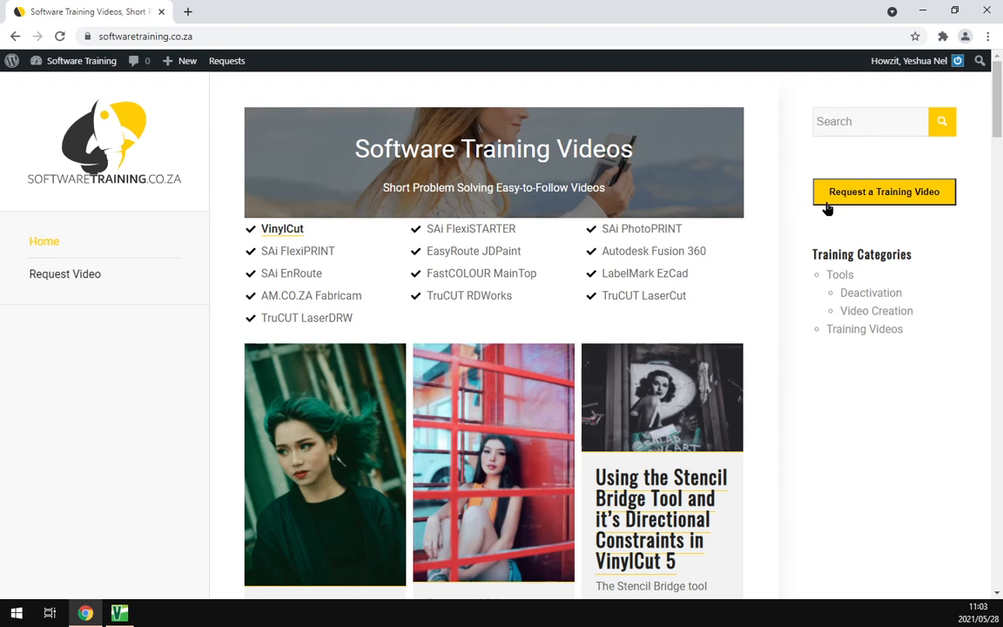
mouse_move(914, 218)
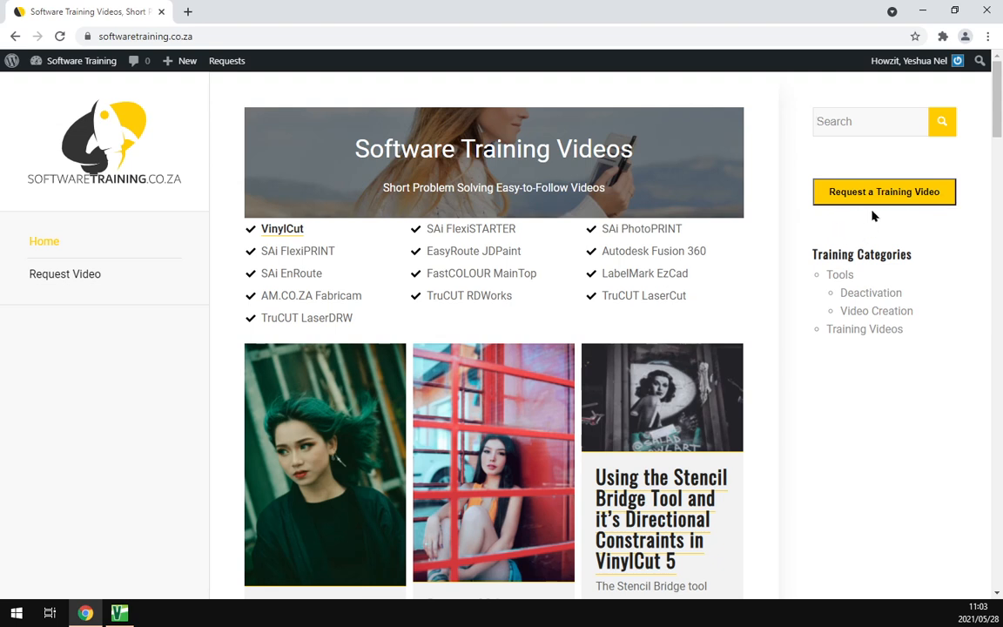
mouse_move(791, 226)
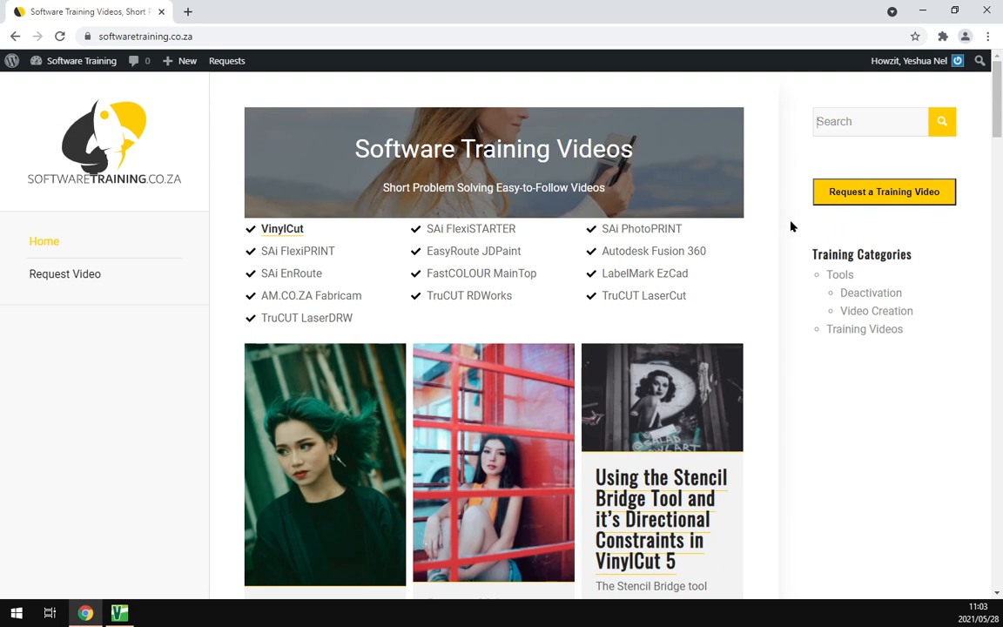